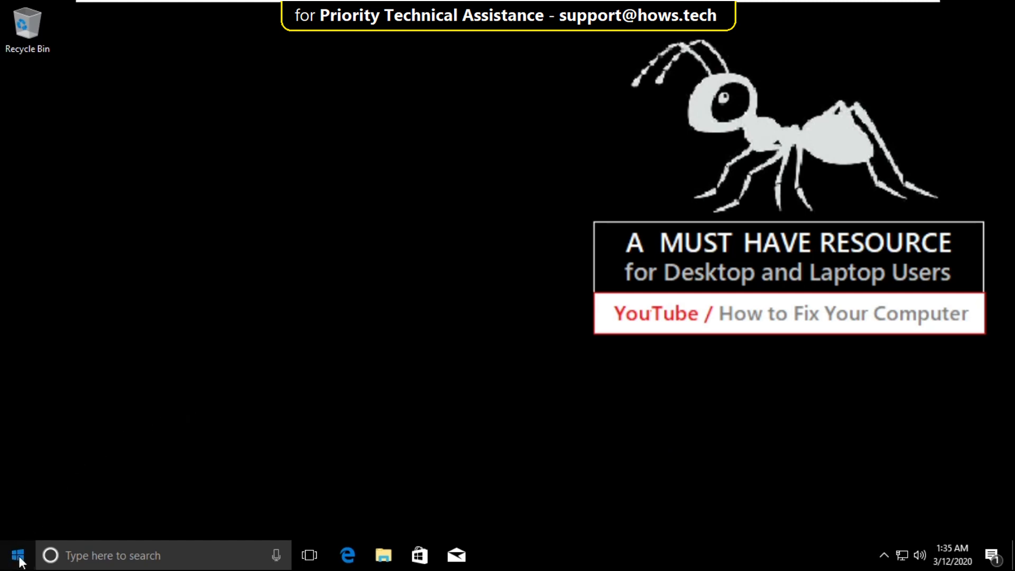
- Reach the Update & security section of Windows Settings from the Start menu
click(18, 555)
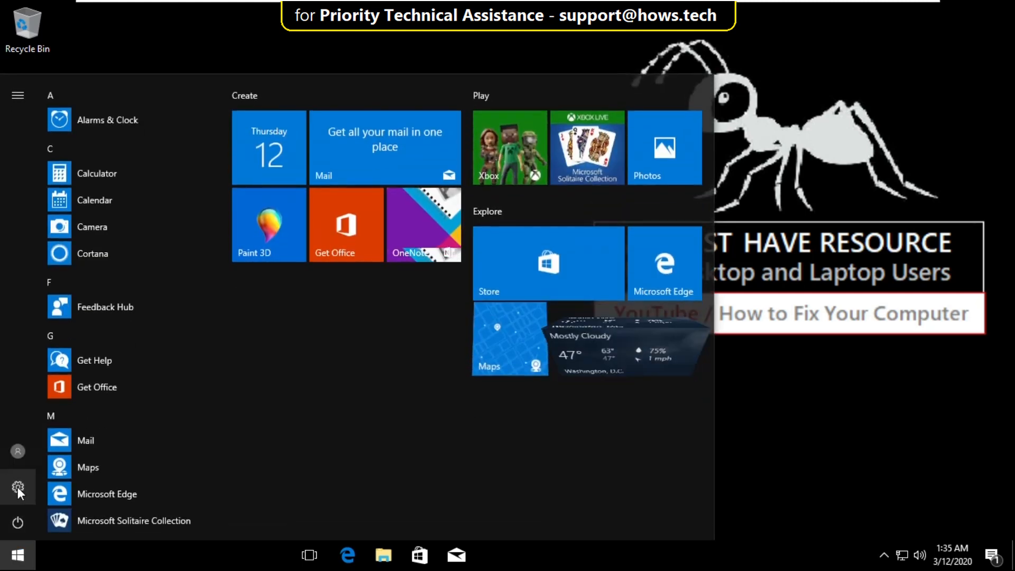
click(18, 487)
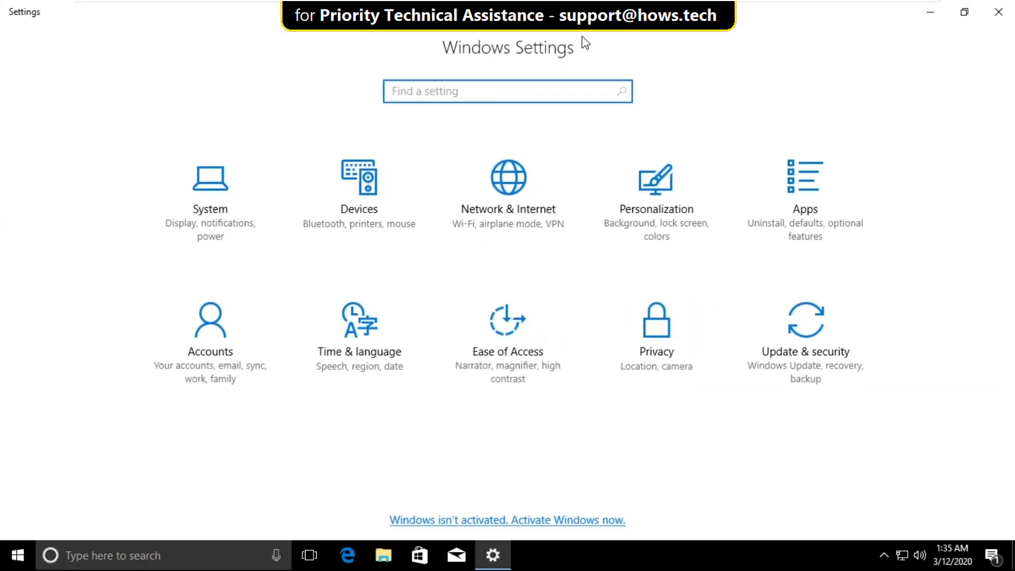
click(804, 336)
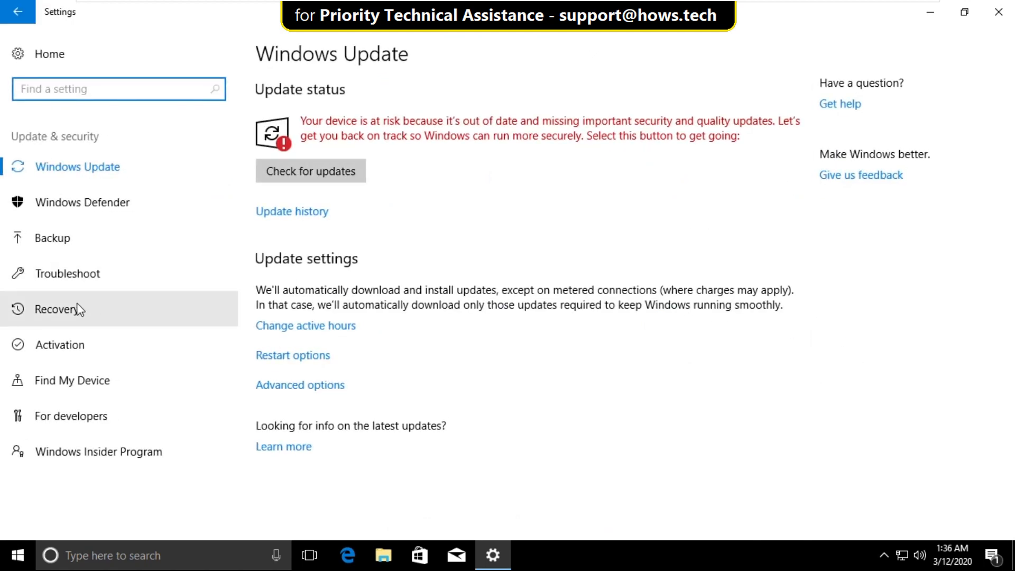
- From the Recovery page, restart now into the advanced startup options
click(57, 309)
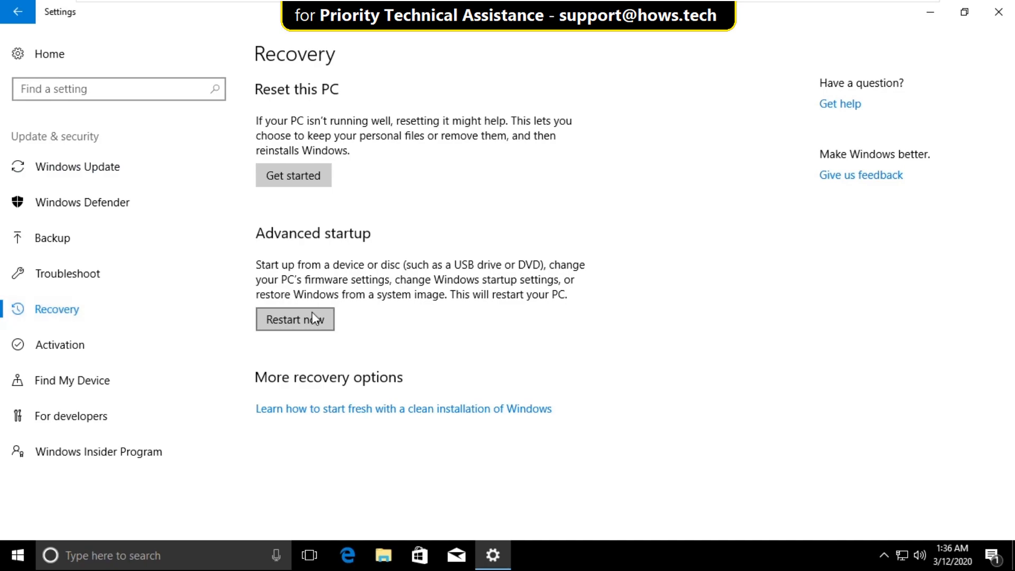
click(294, 319)
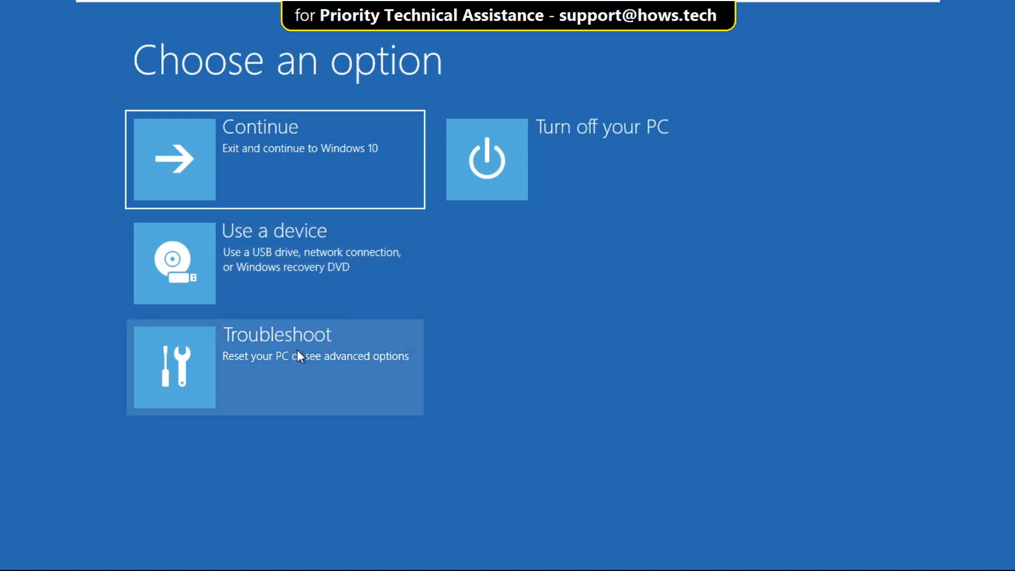
- Go through Troubleshoot to Startup Settings and restart to the numbered startup list
click(275, 366)
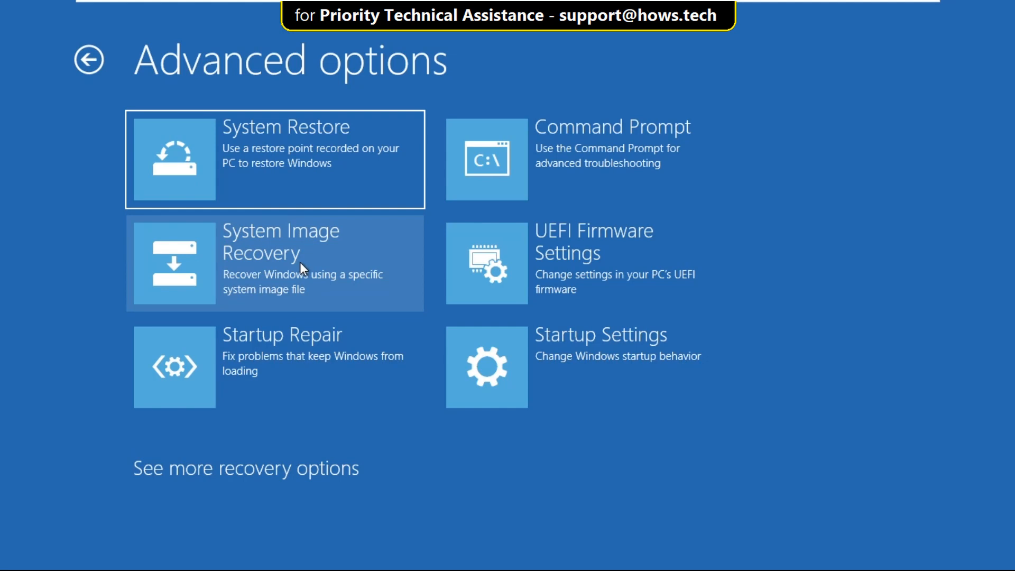
mouse_move(517, 364)
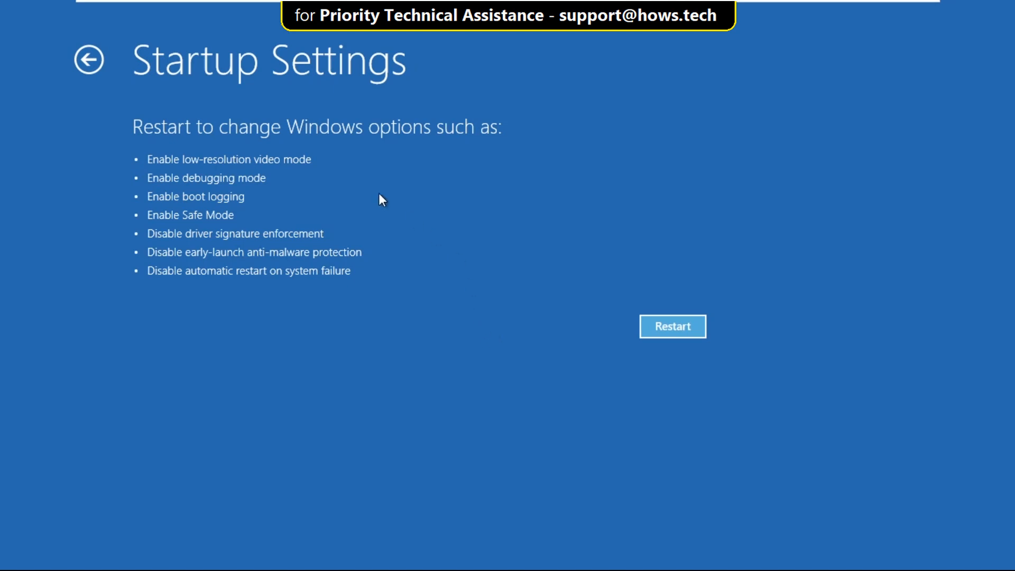
mouse_move(452, 138)
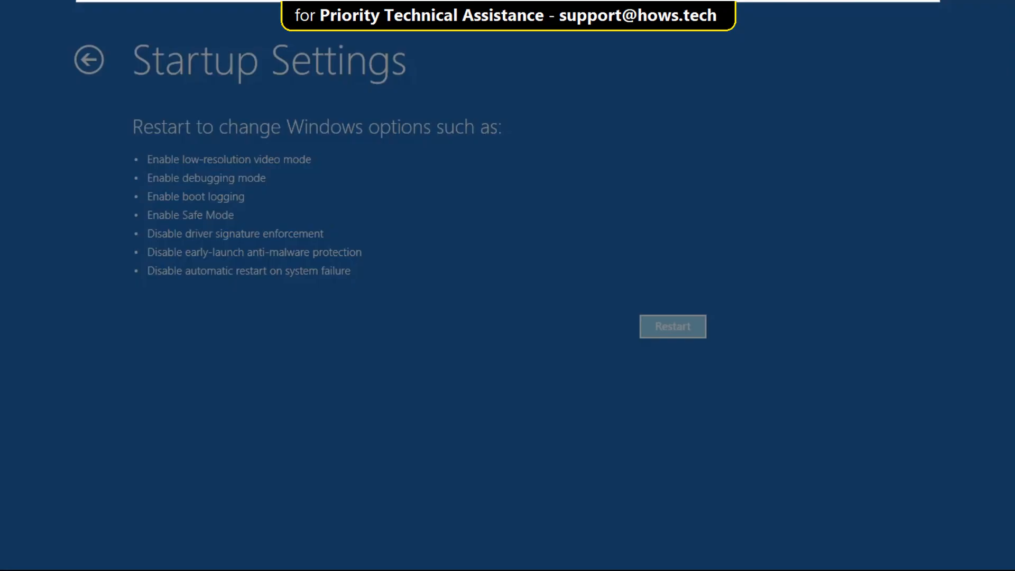
click(672, 326)
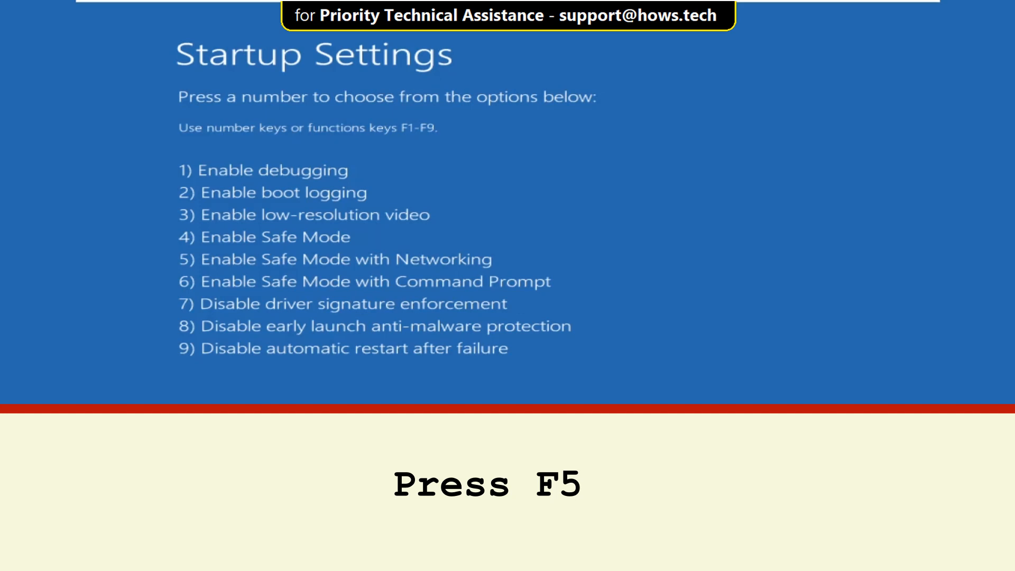
- Boot into Safe Mode with Networking (F5) and dismiss the Microsoft Edge can't open message
key(f5)
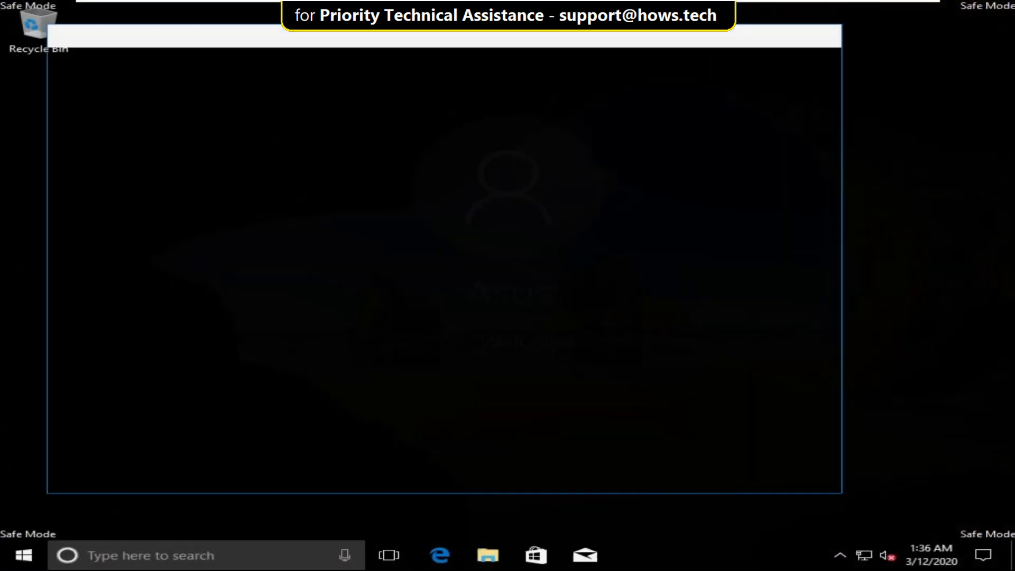
click(440, 555)
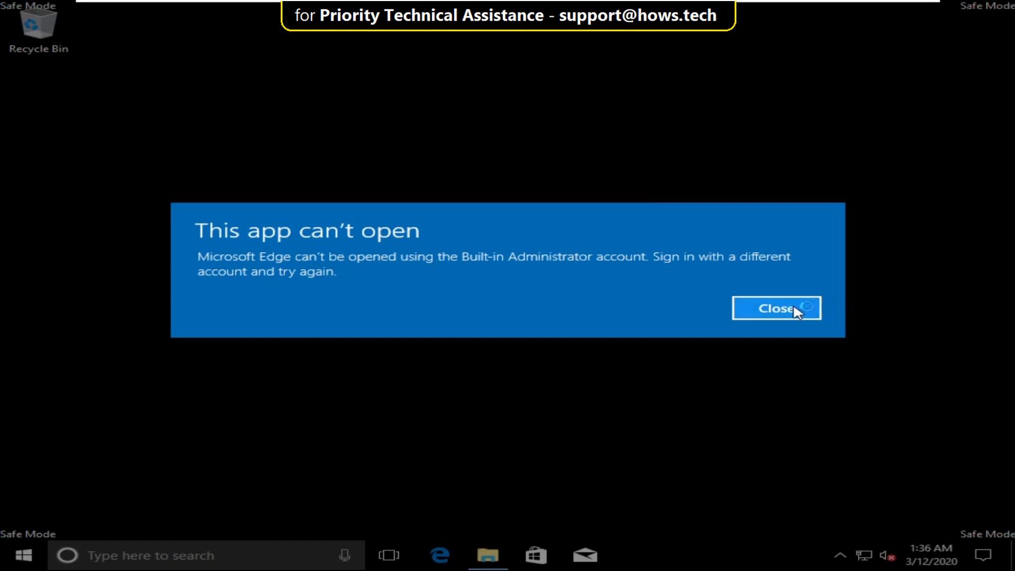
click(776, 308)
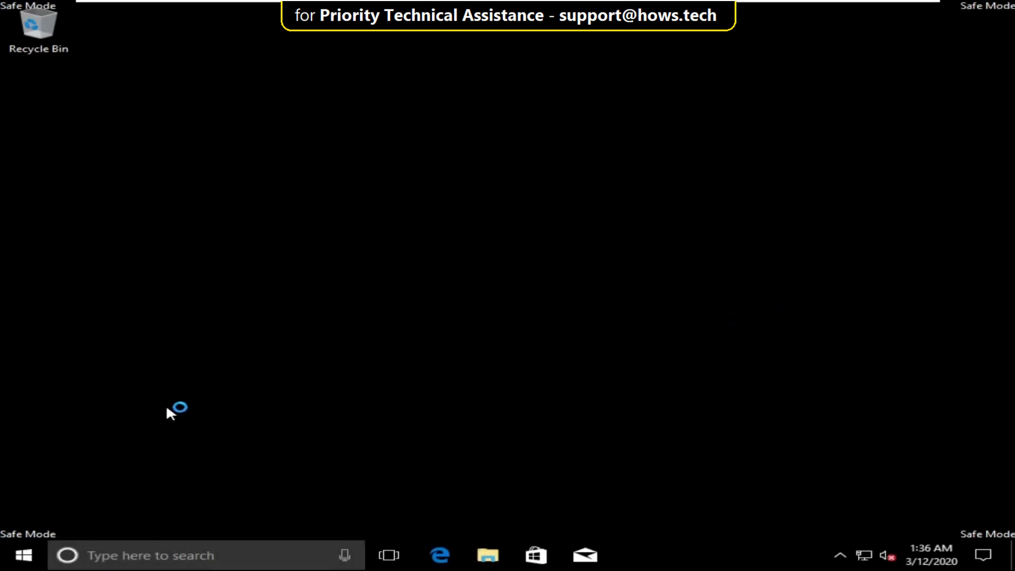
click(24, 556)
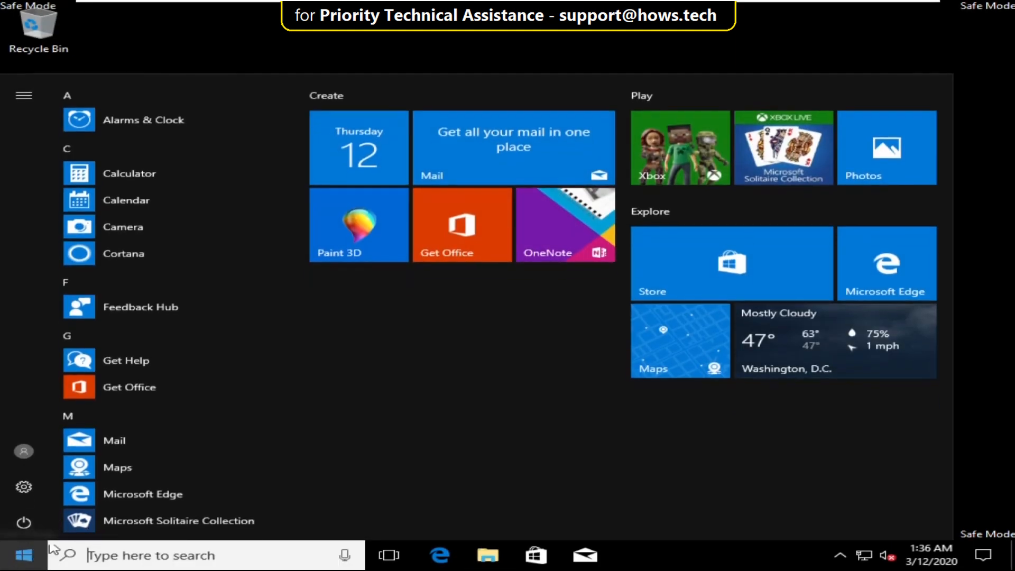
- Search 'diagn' and launch Windows Memory Diagnostic from the results
text(diagnose)
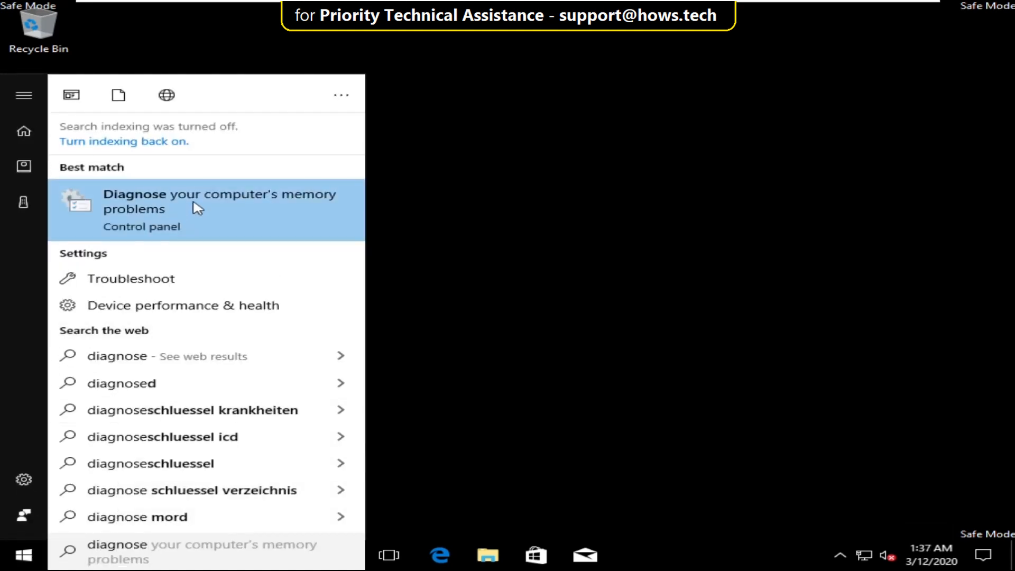
click(219, 201)
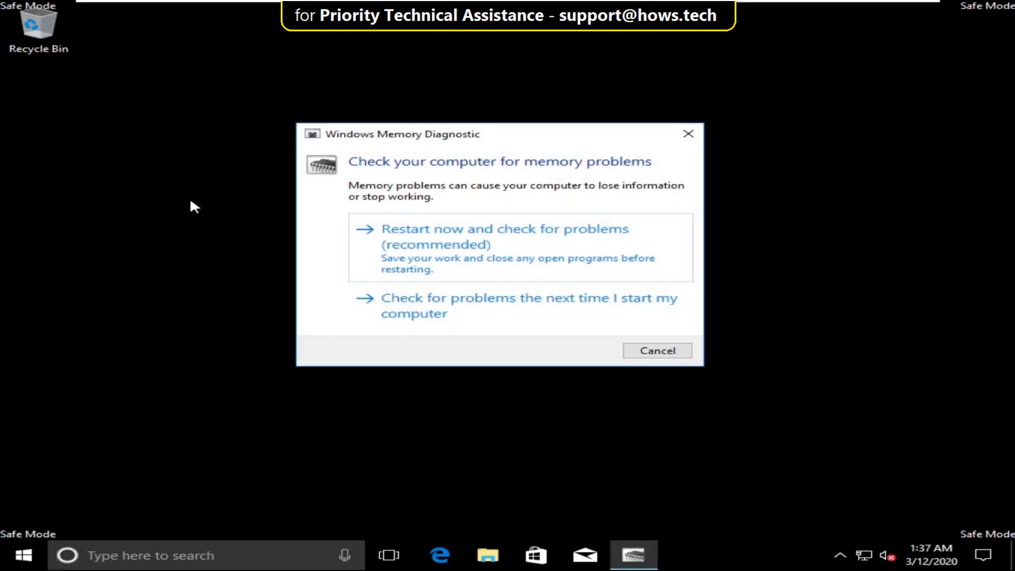
mouse_move(550, 255)
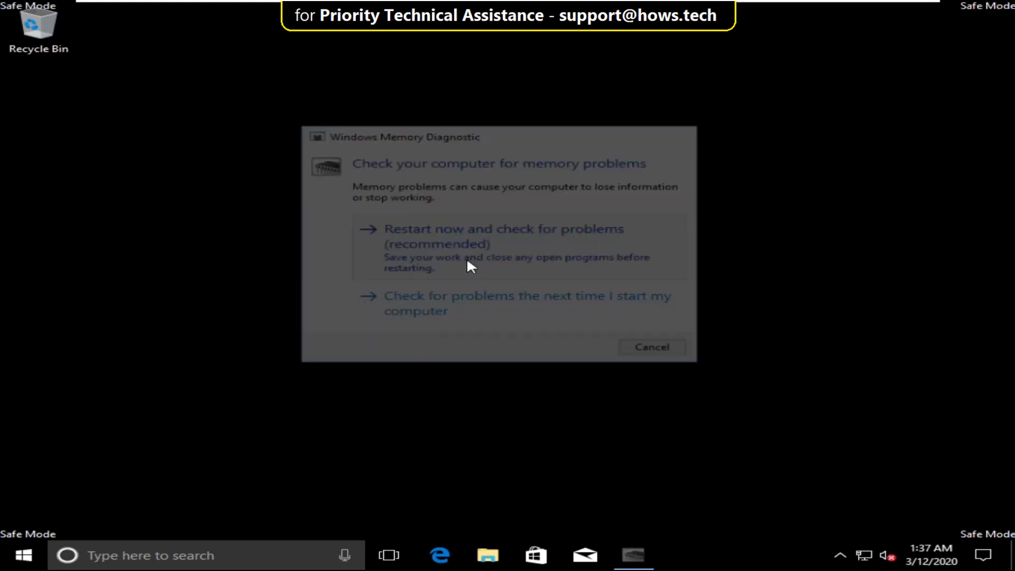
- Choose 'Restart now and check for problems (recommended)'
click(502, 229)
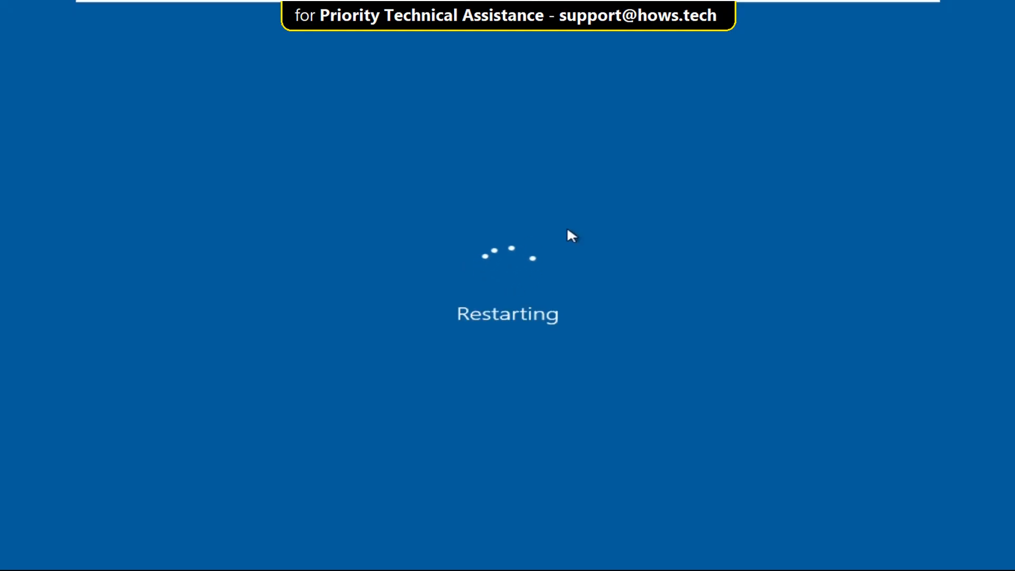